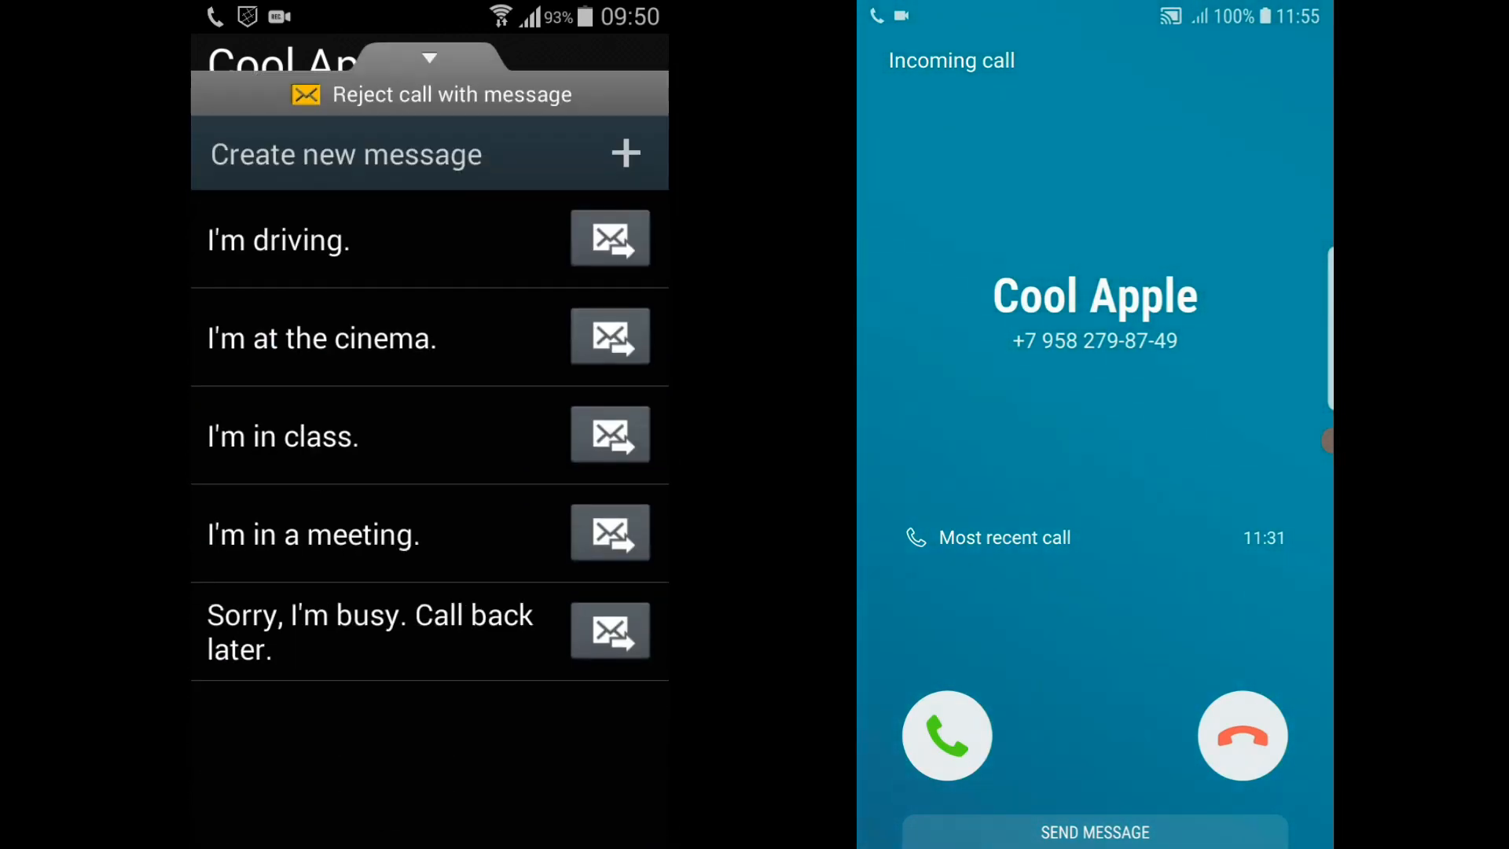
Collapse the reject-with-message reply list to show Cool Apple's incoming call screen
{"action": "left_click", "coordinate": [1094, 832]}
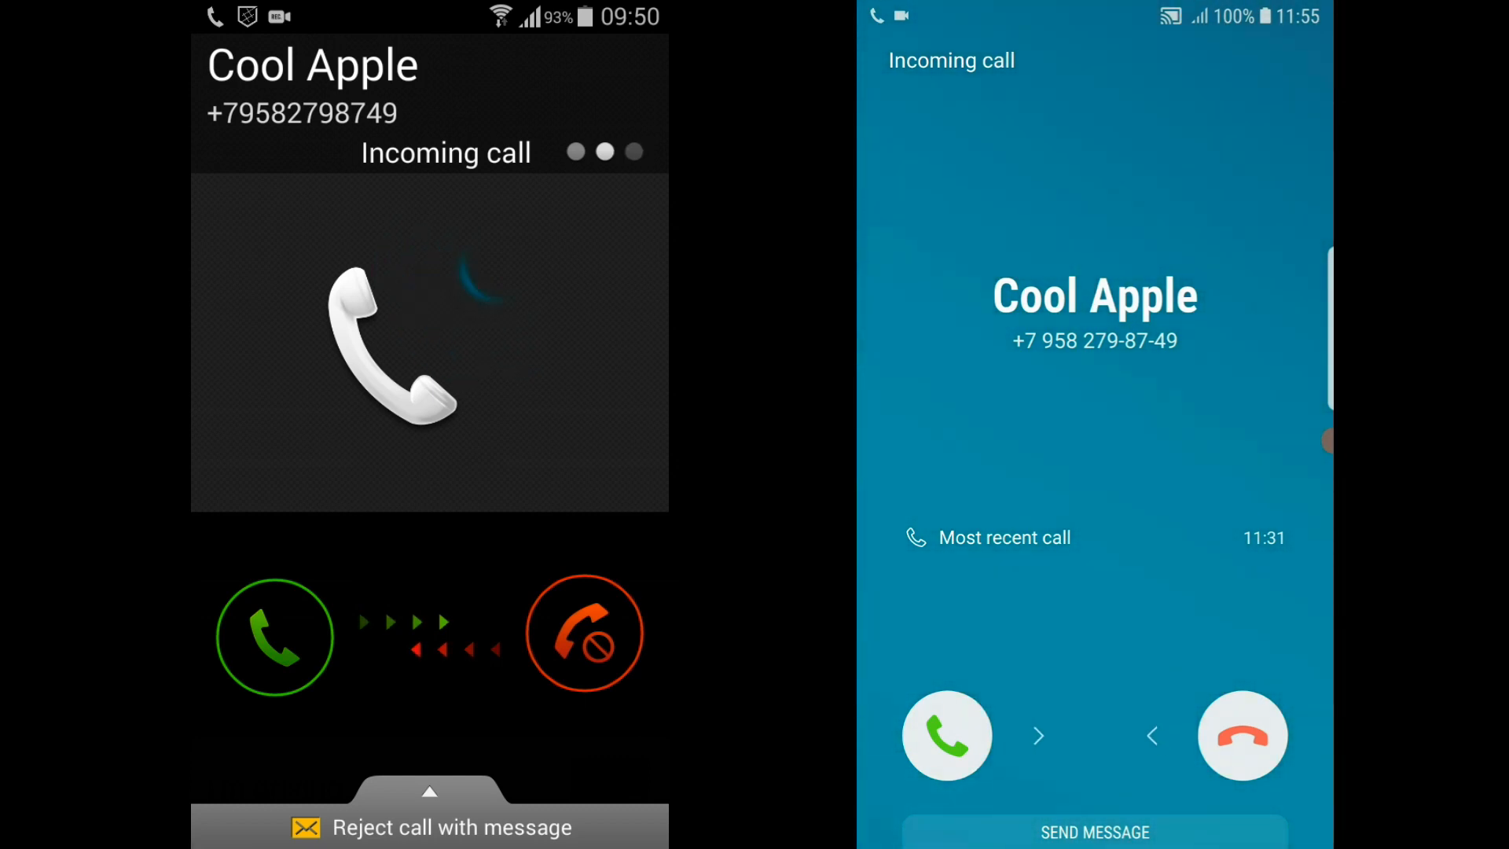
Answer Cool Apple's call and show the in-call dial pad
{"action": "left_click", "coordinate": [273, 635]}
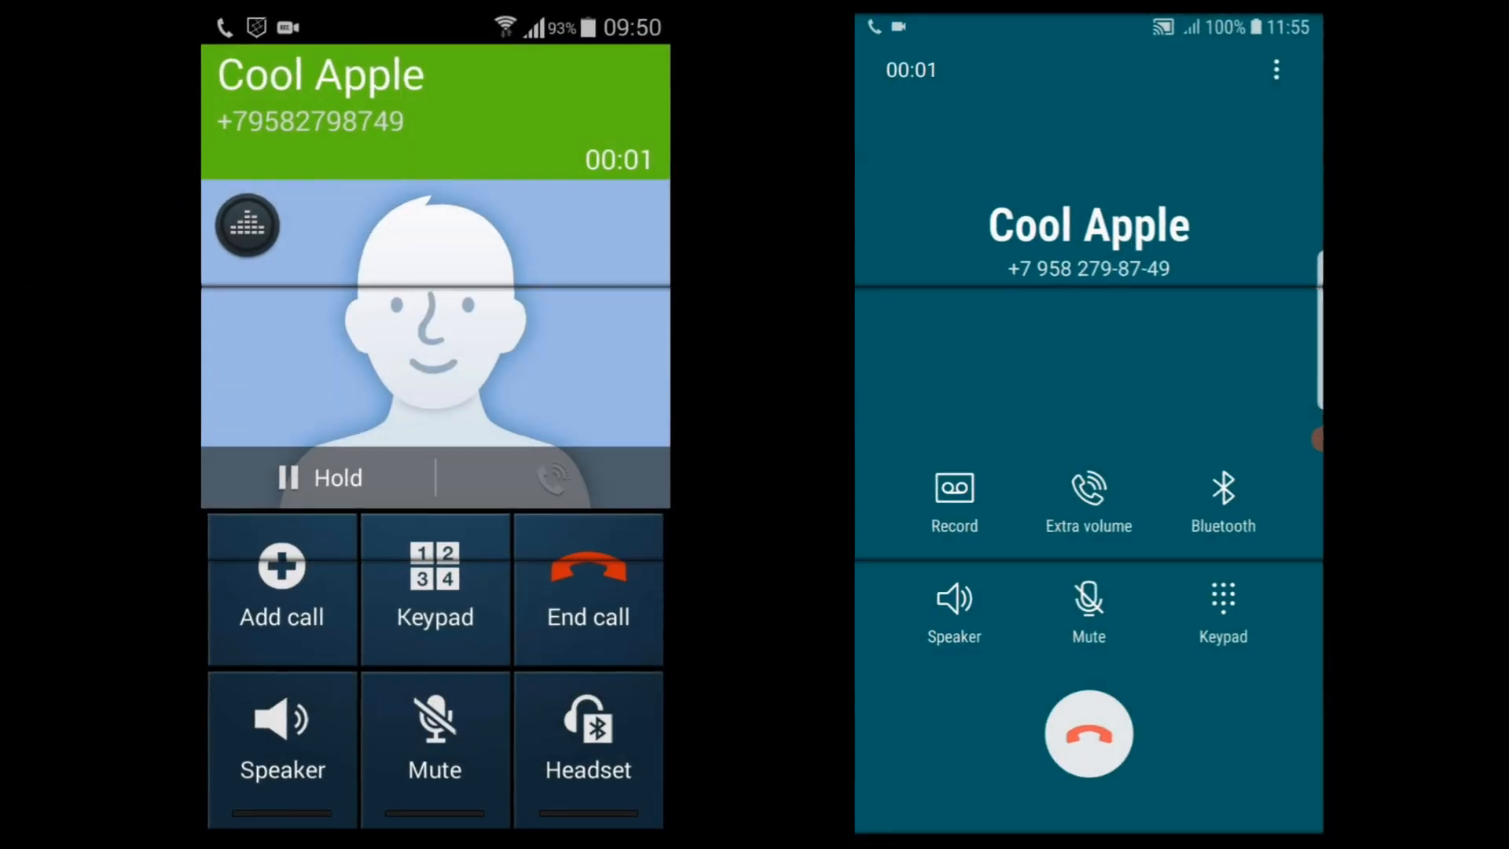
{"action": "left_click", "coordinate": [1223, 611]}
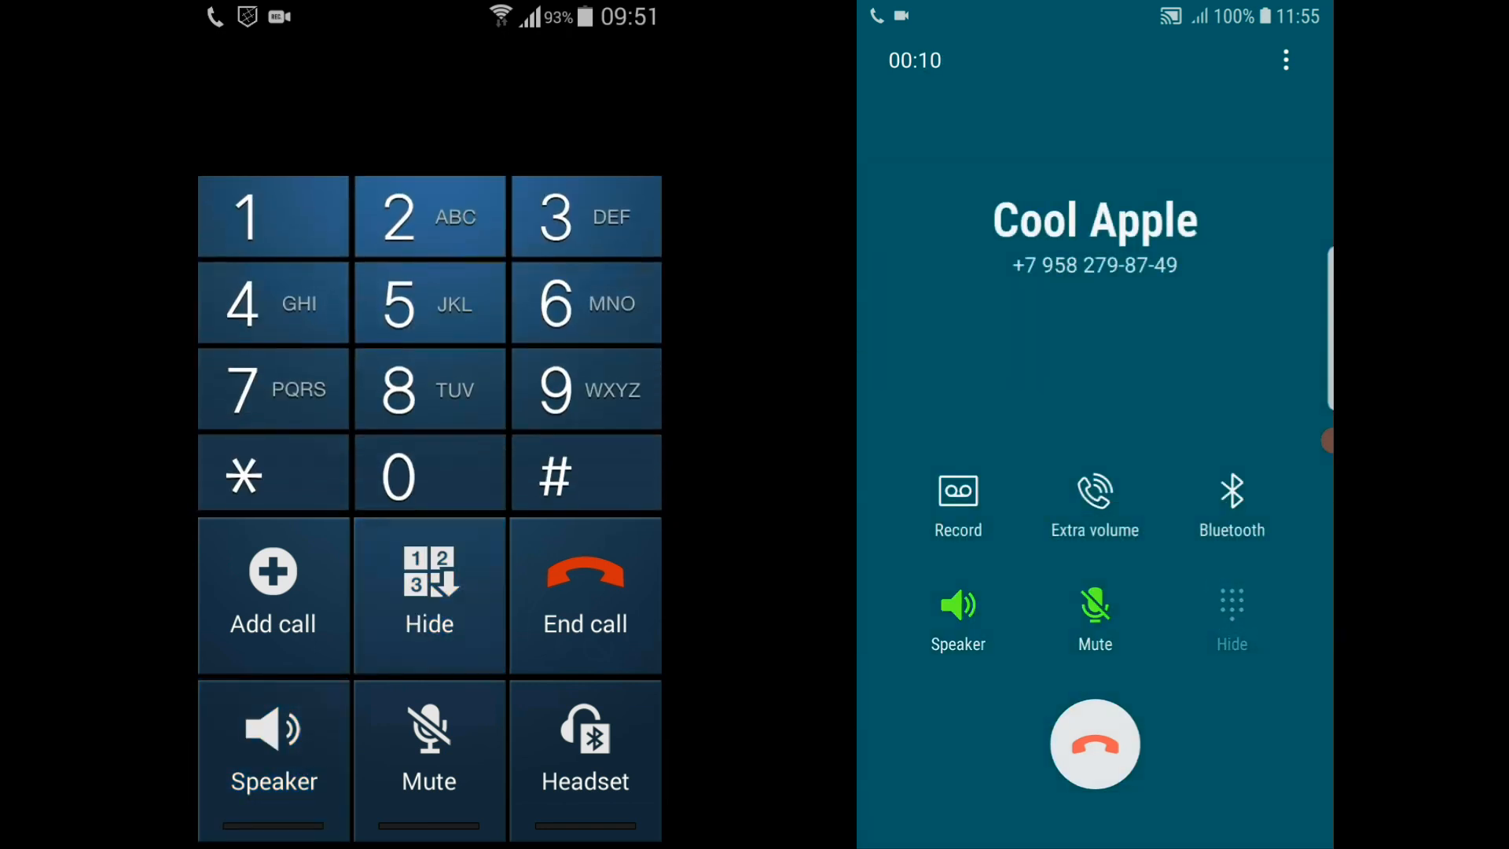
Send tones 123456789*0# on the in-call keypad and hide it, with the newer phone's call held
{"action": "left_click", "coordinate": [430, 210]}
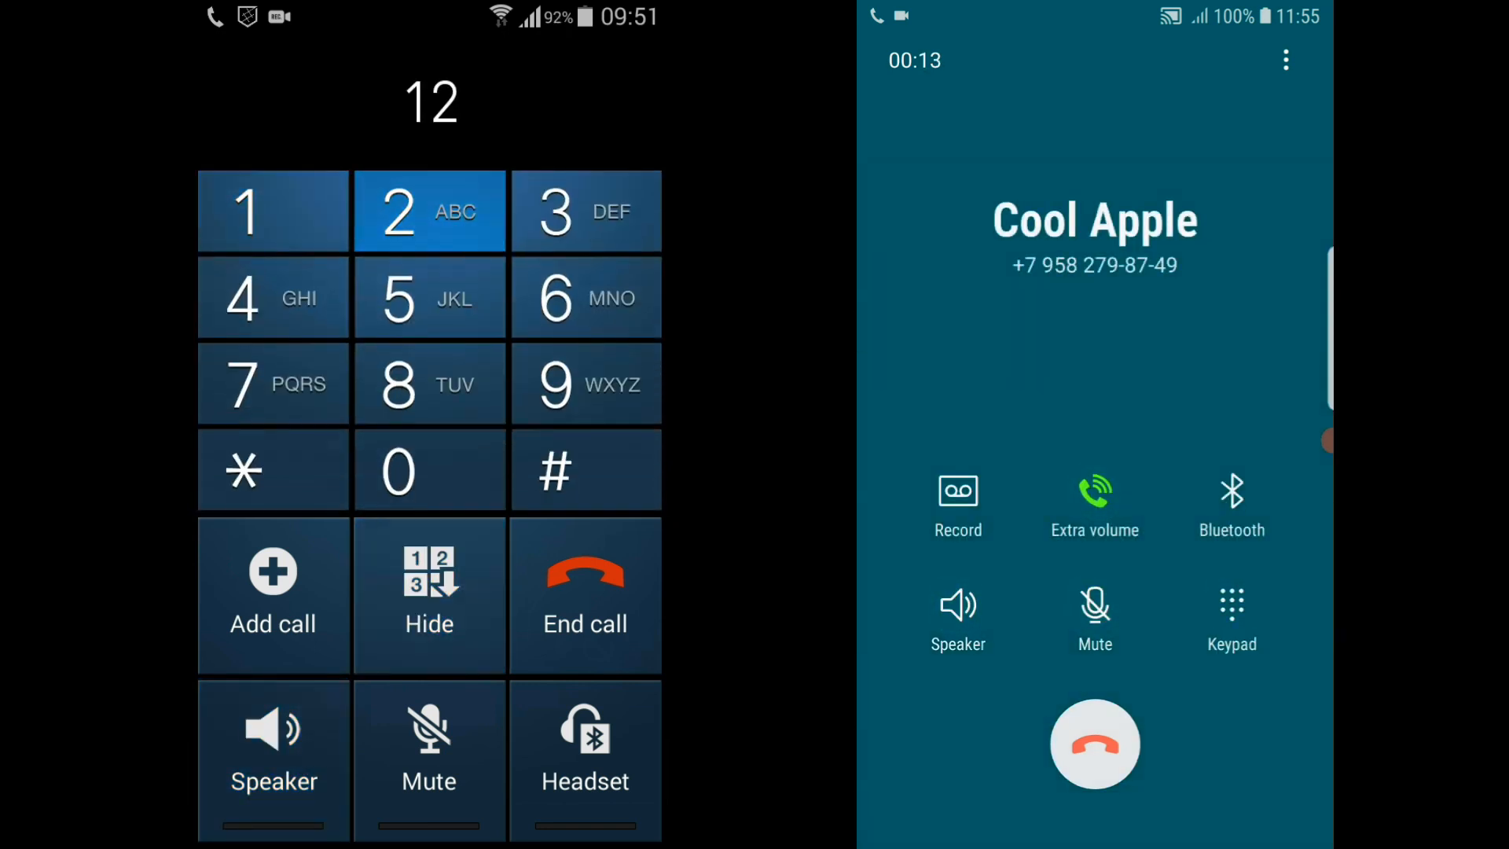
{"action": "left_click", "coordinate": [429, 297]}
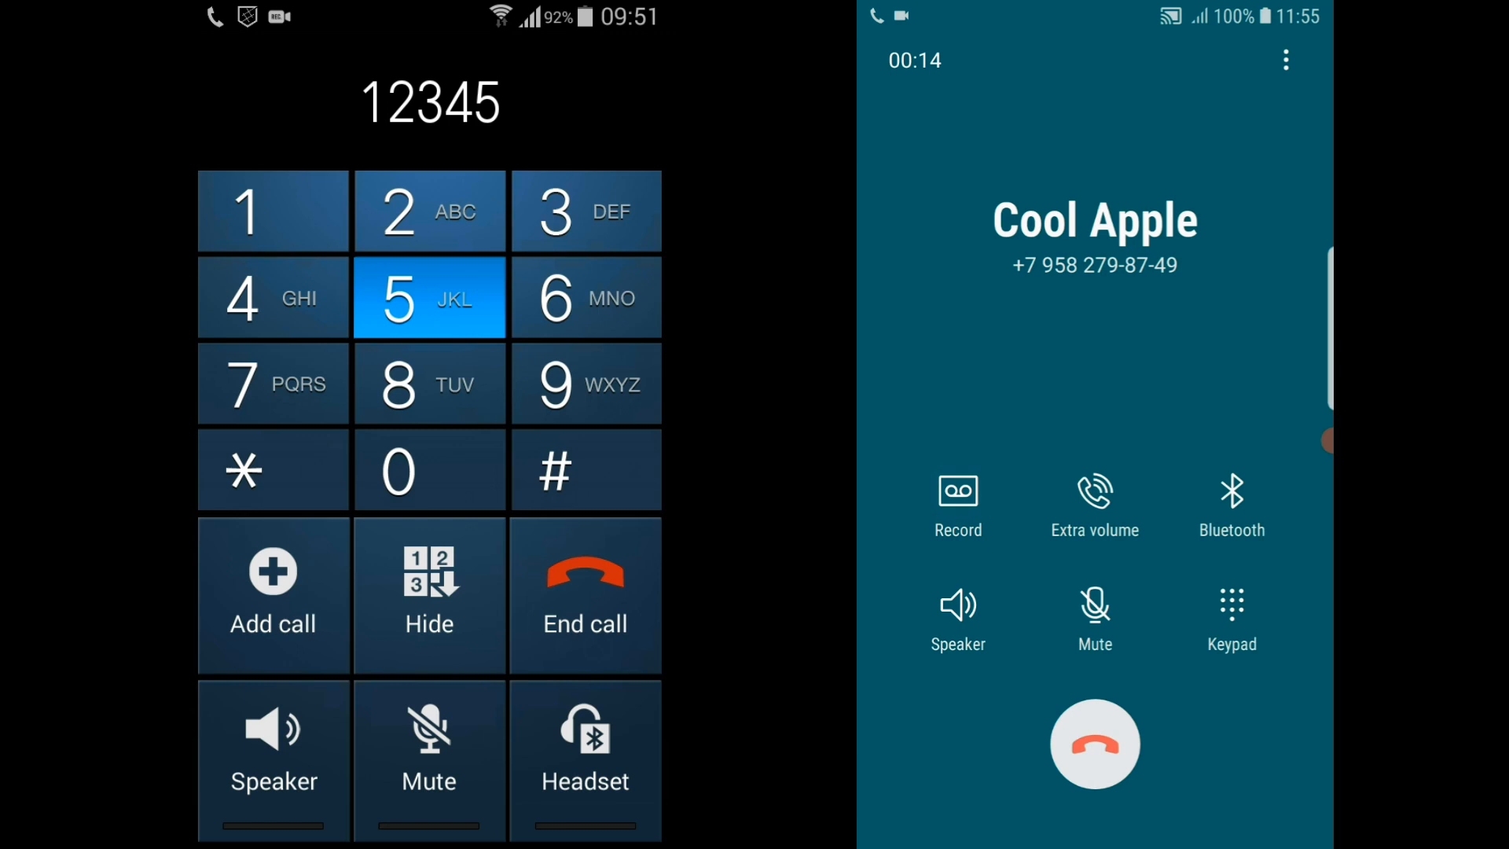
{"action": "left_click", "coordinate": [272, 384]}
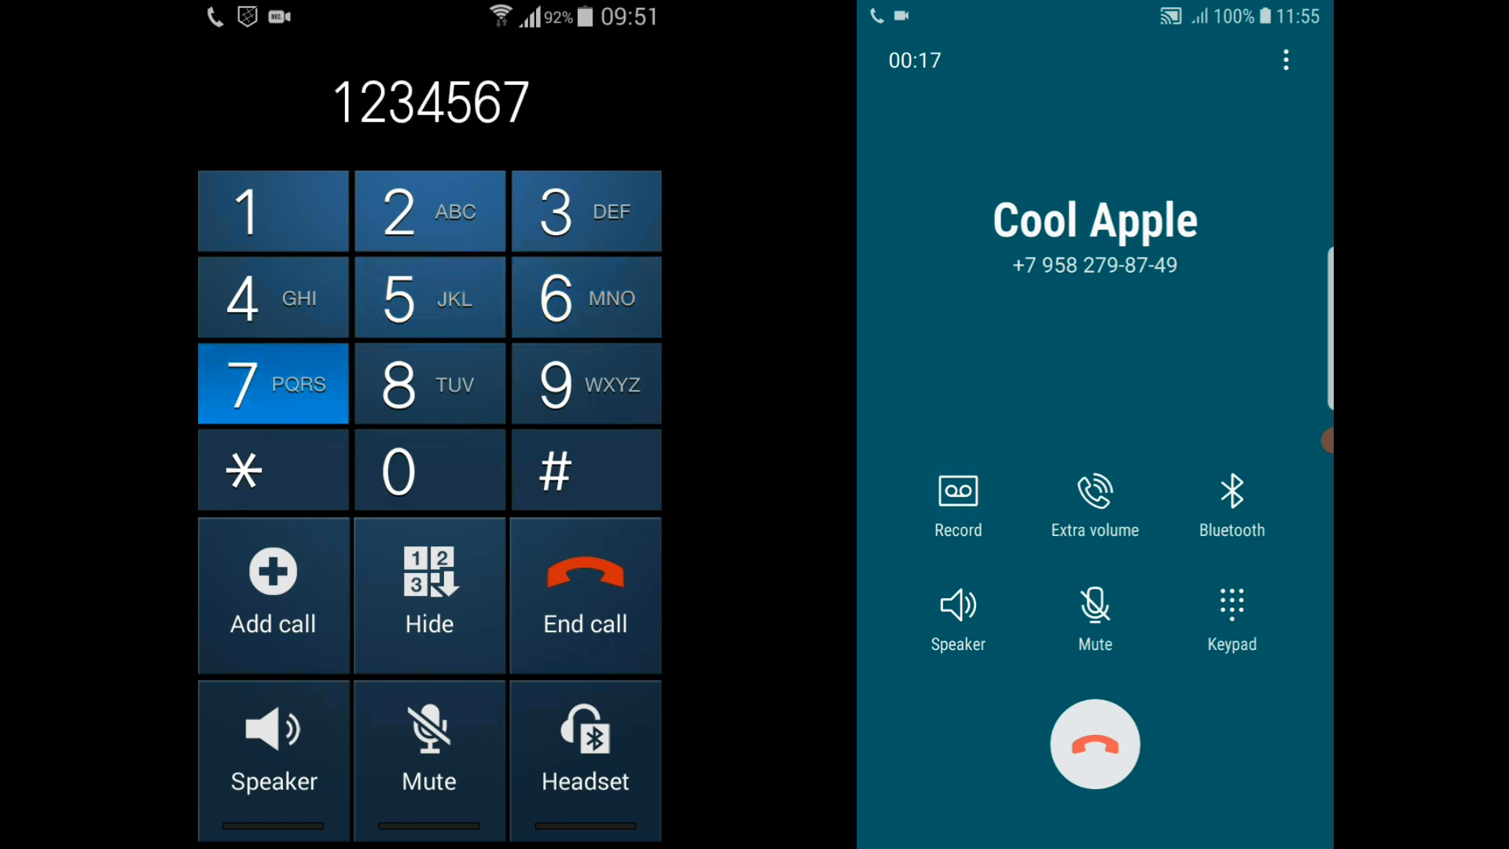
{"action": "left_click", "coordinate": [1286, 60]}
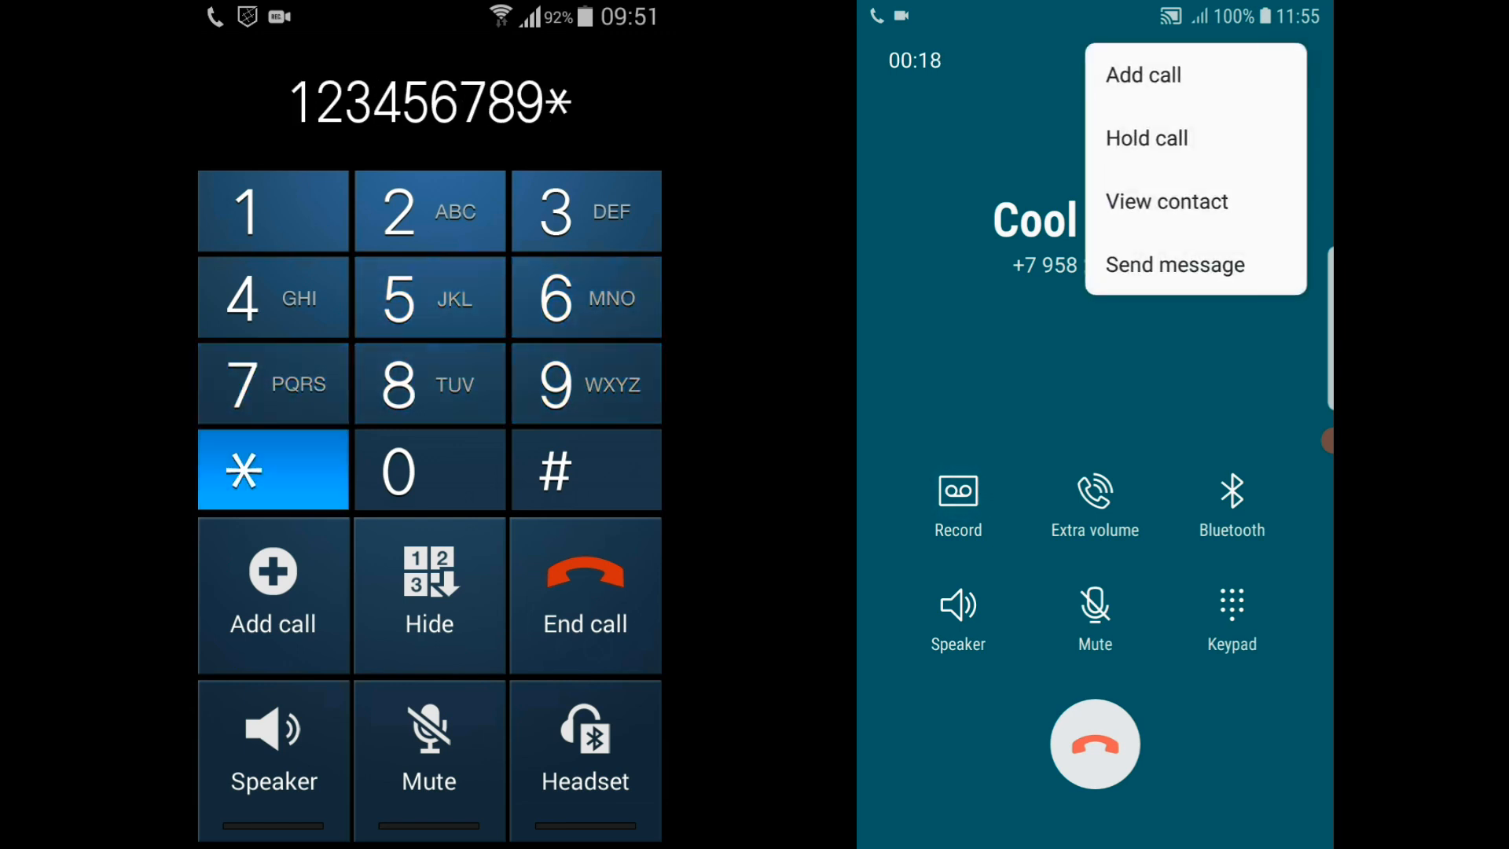
{"action": "left_click", "coordinate": [585, 470]}
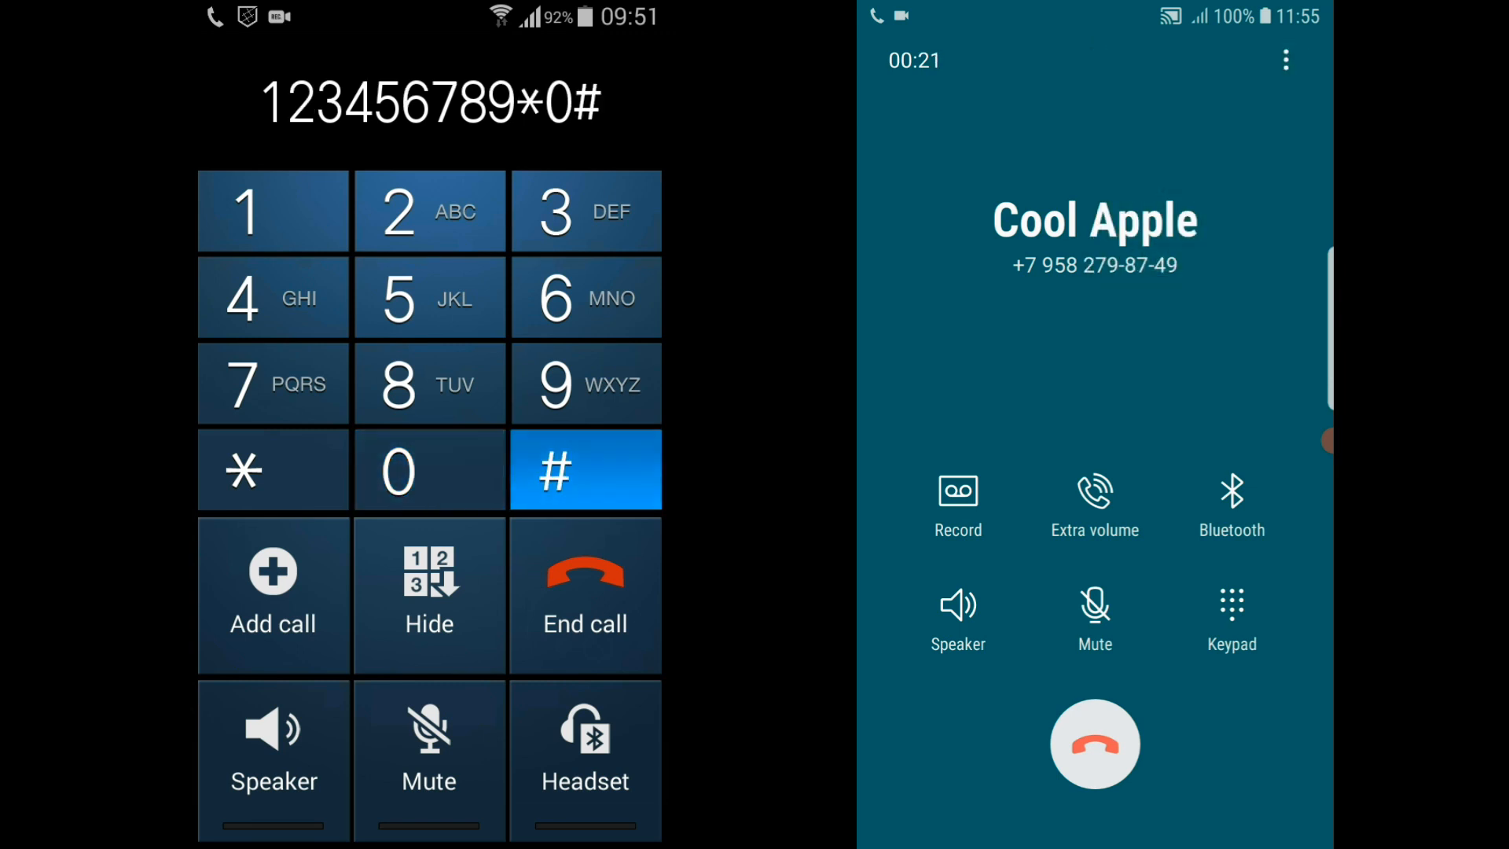
{"action": "left_click", "coordinate": [1286, 60]}
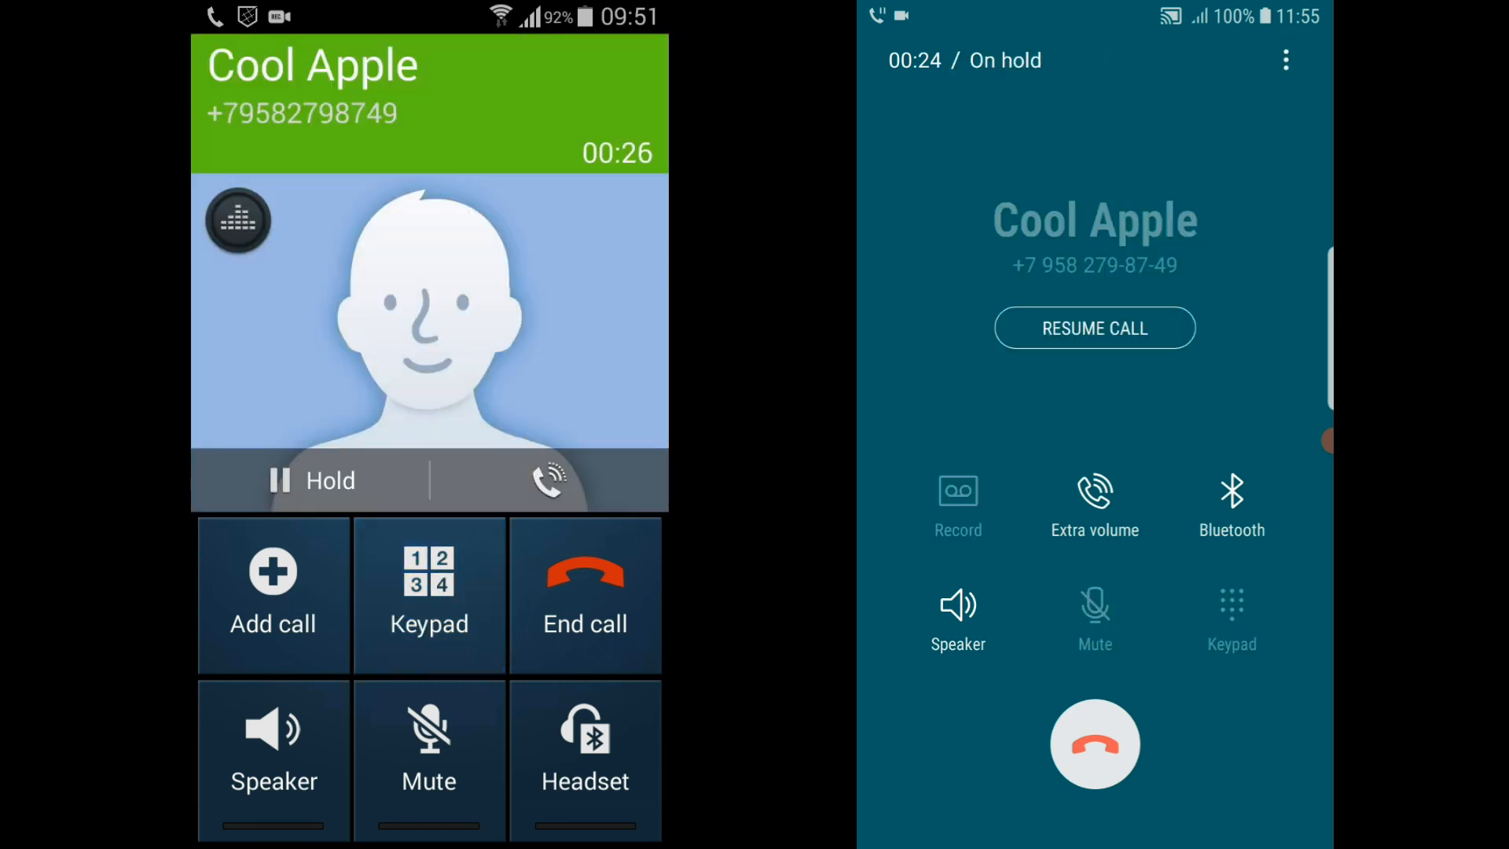
Put the older phone's call on hold, then end the call with Cool Apple
{"action": "left_click", "coordinate": [312, 481]}
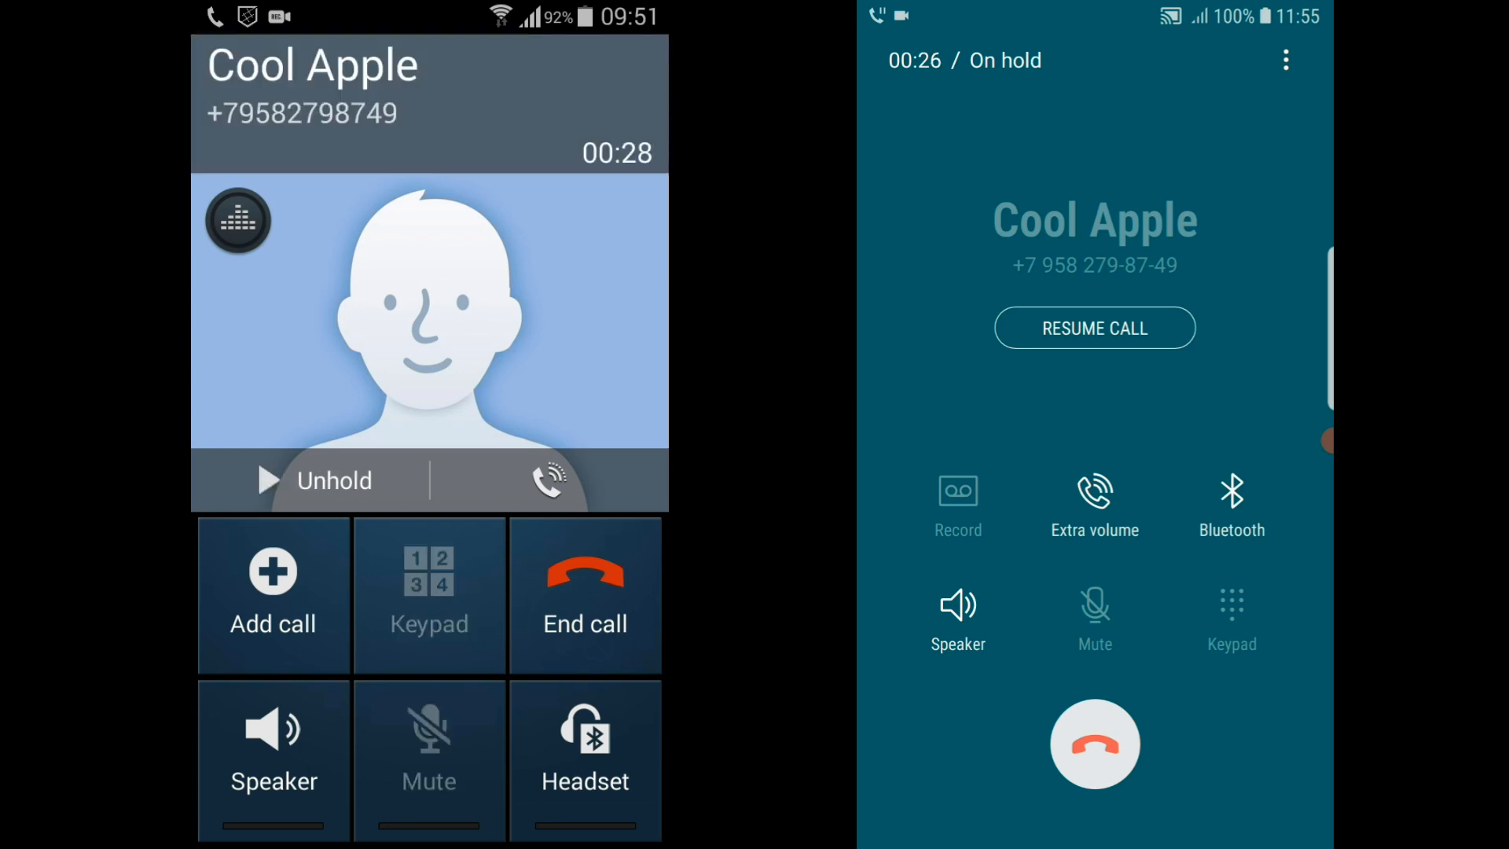
{"action": "left_click", "coordinate": [1094, 327]}
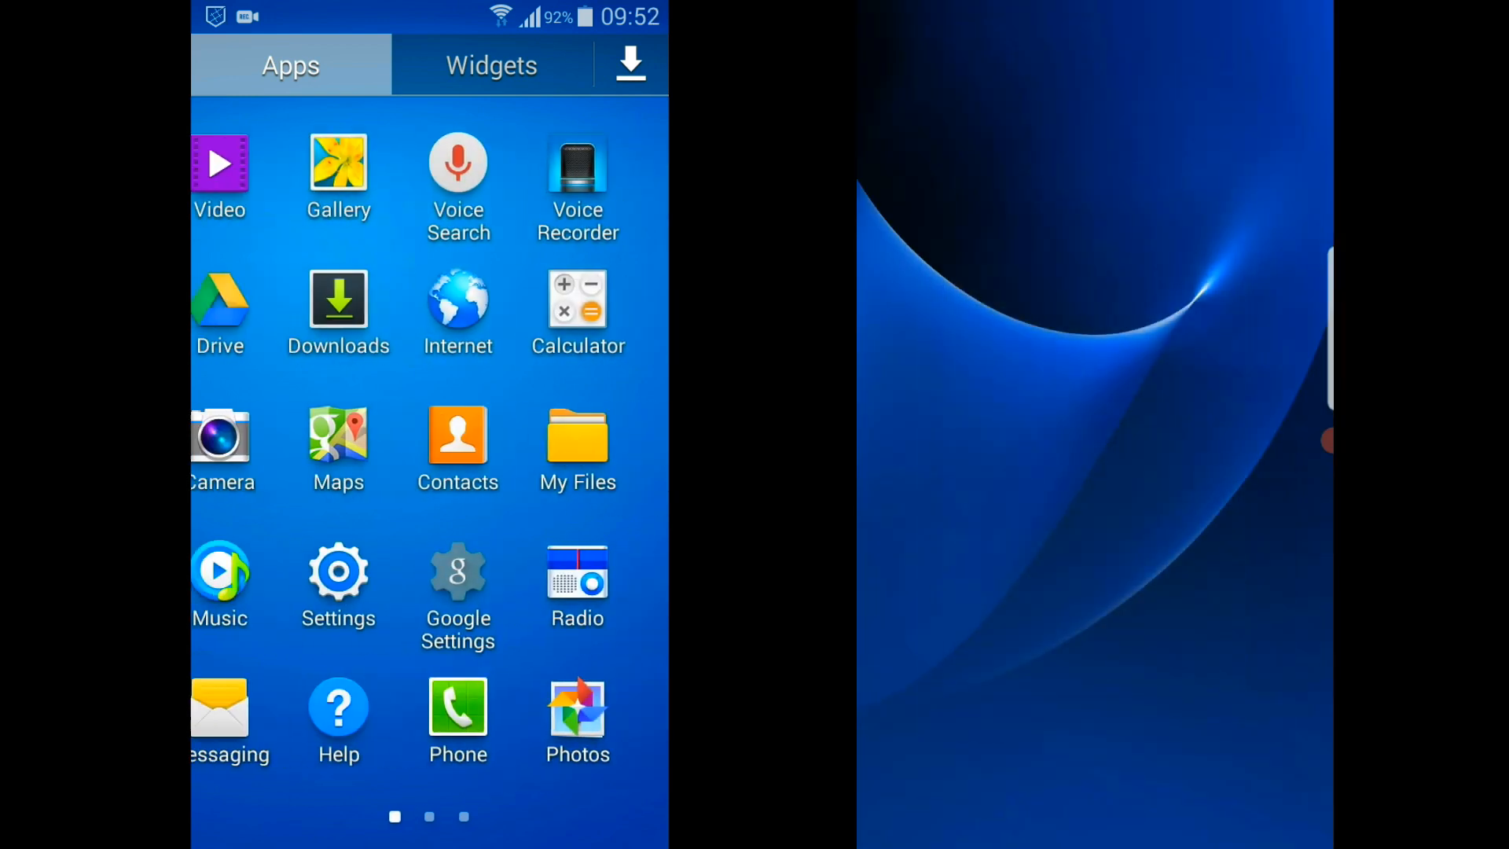
In Settings, browse the My device and More groups and reach About device
{"action": "left_click", "coordinate": [338, 572]}
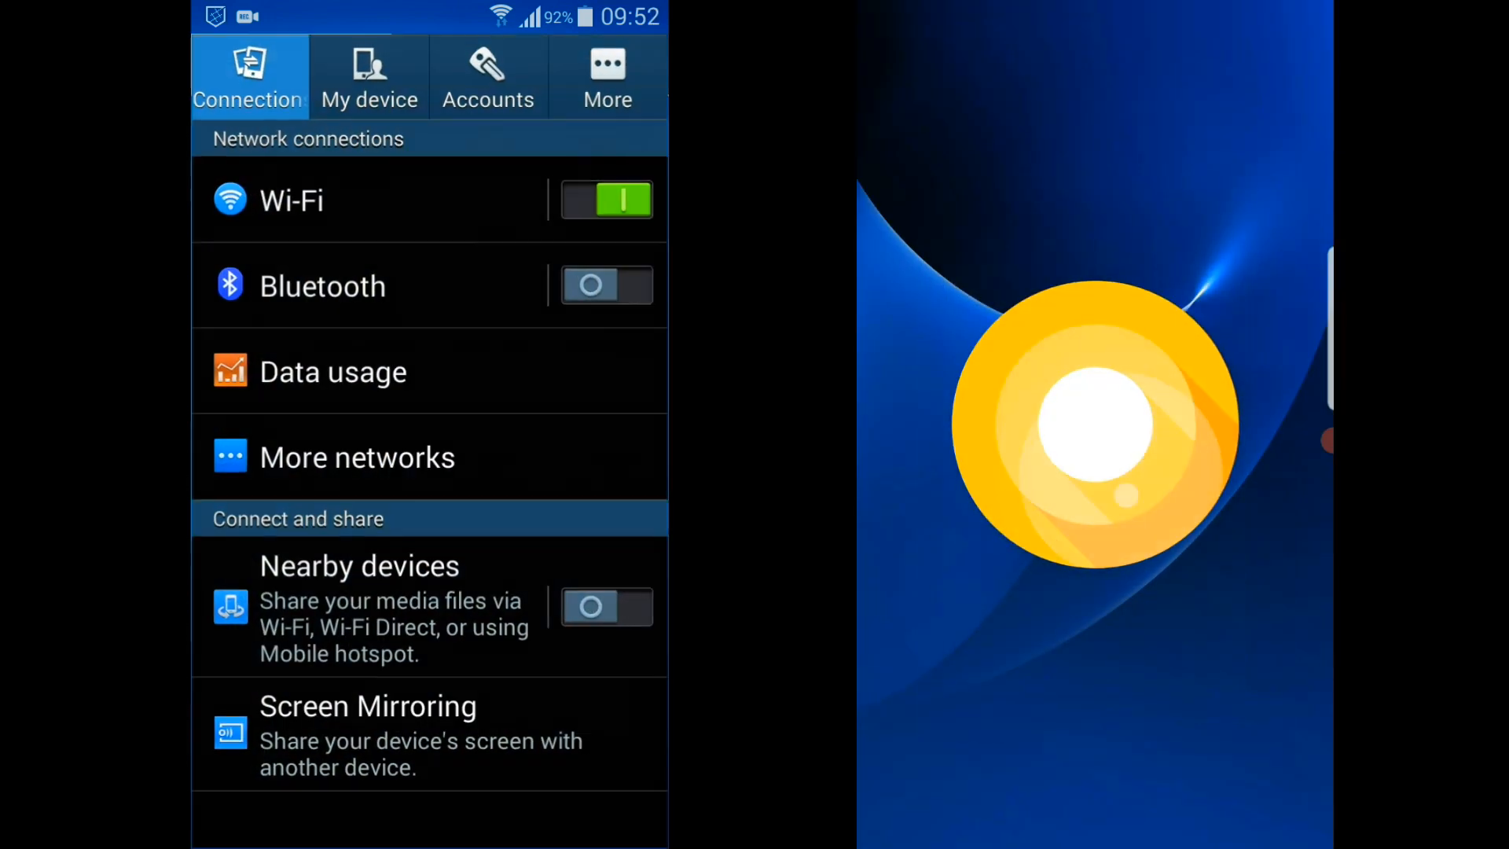
{"action": "left_click", "coordinate": [368, 75]}
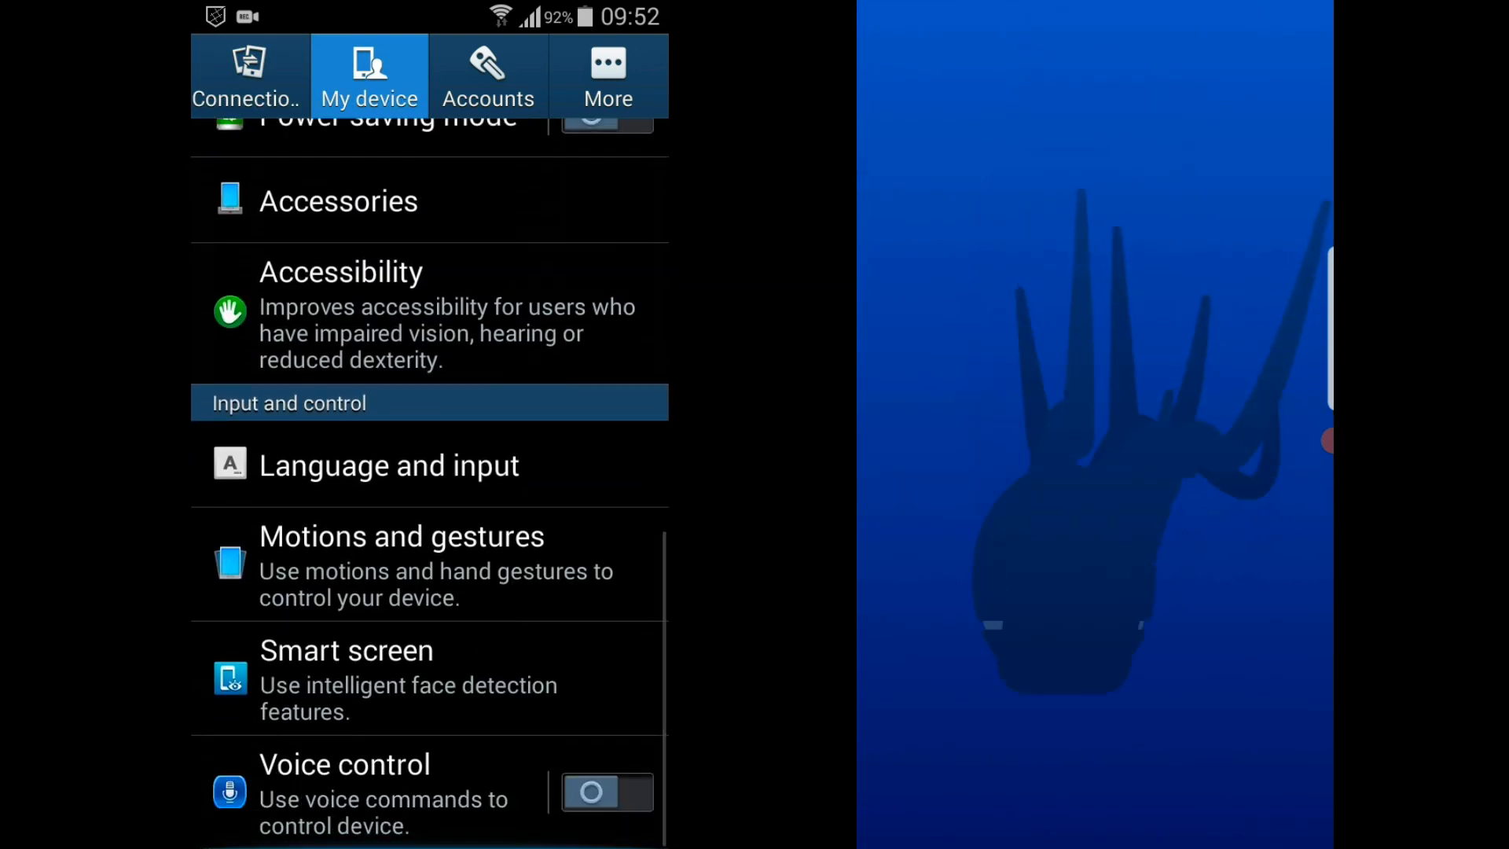
{"action": "left_click", "coordinate": [487, 75]}
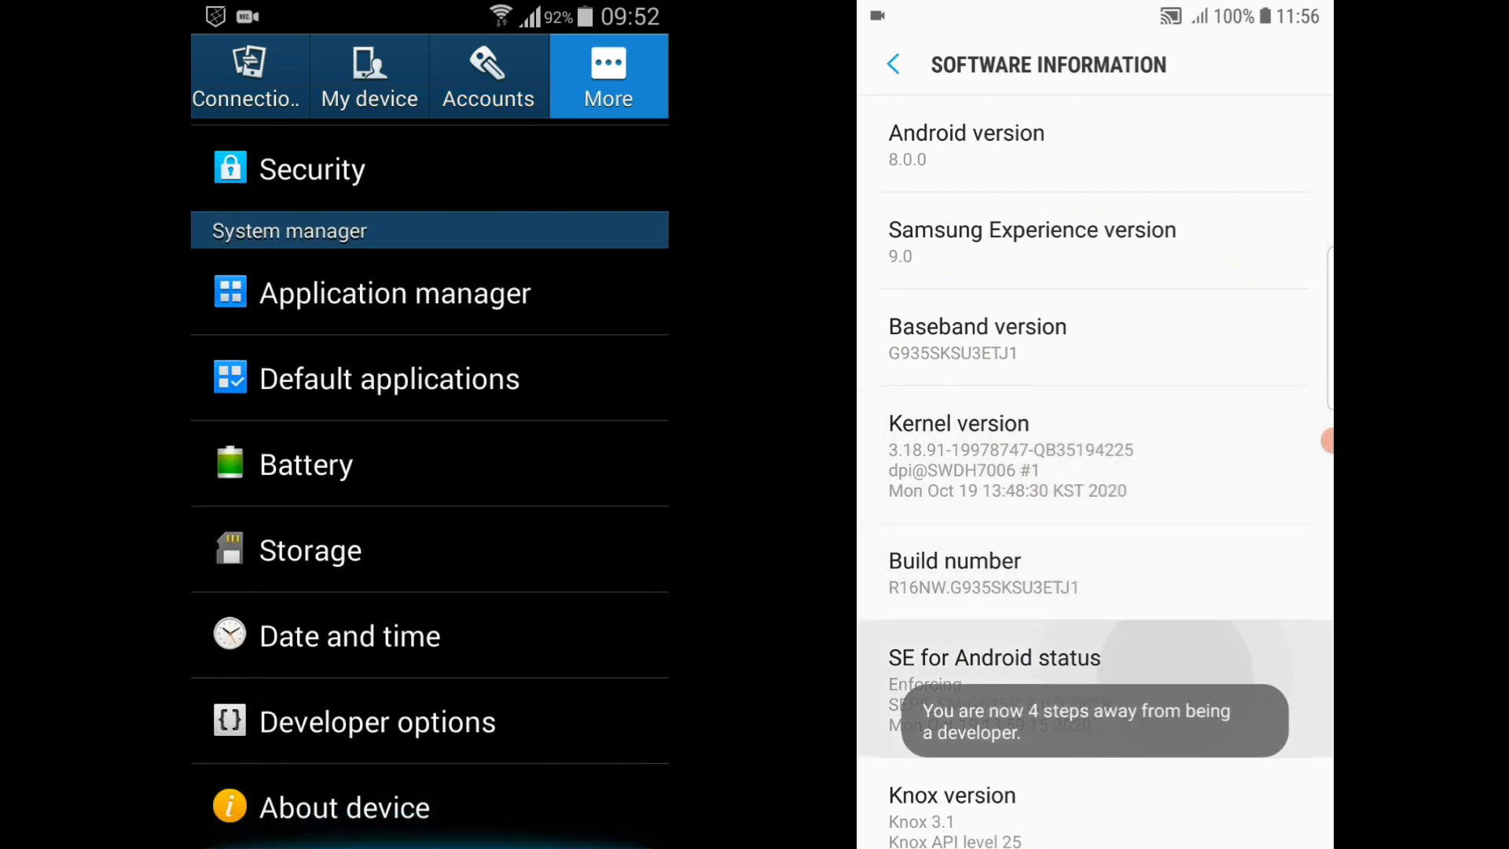
{"action": "left_click", "coordinate": [345, 806]}
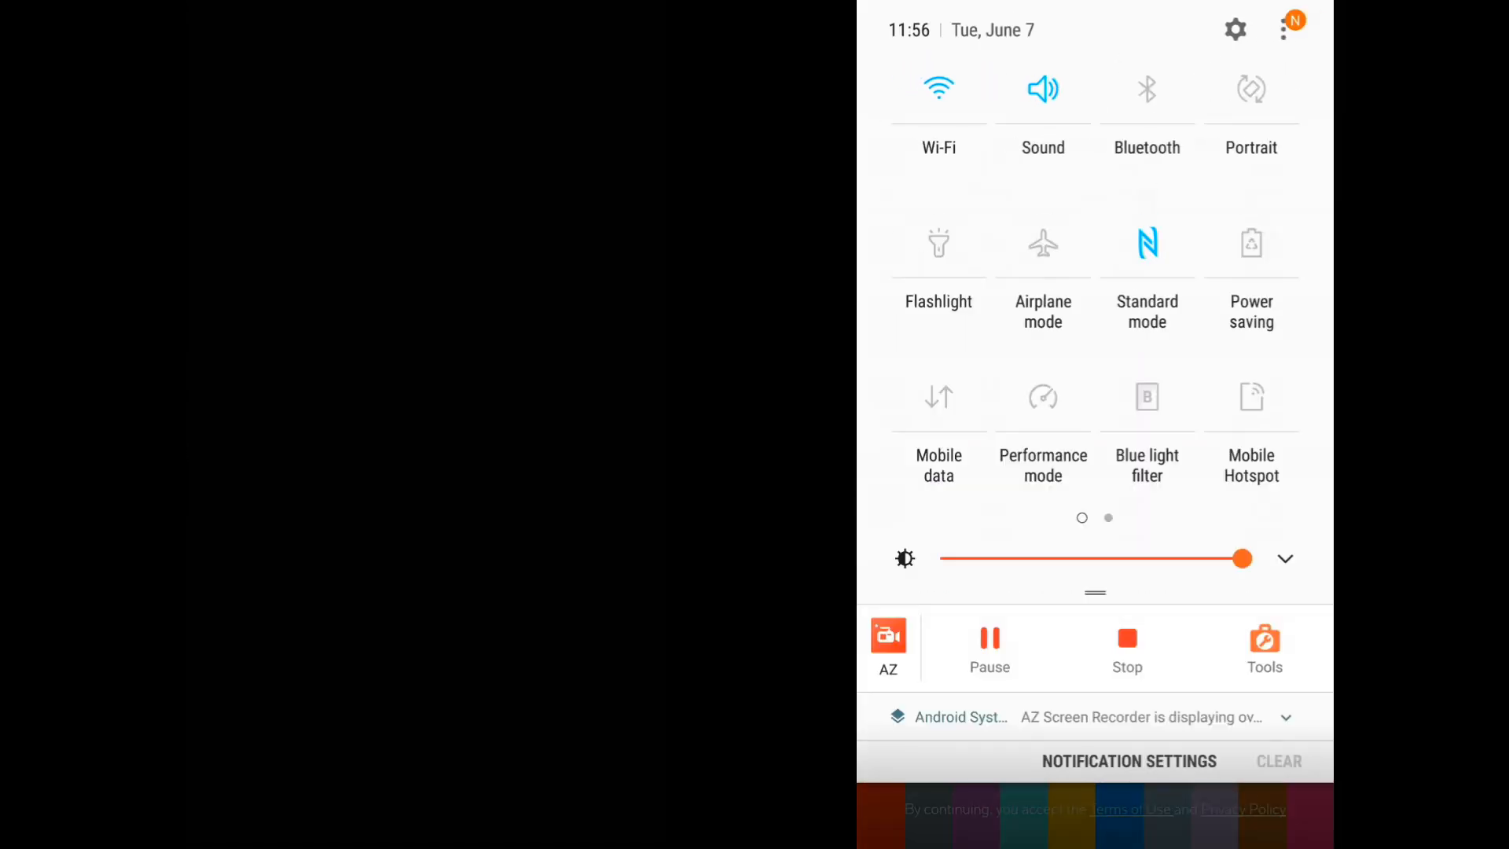
Dismiss quick settings and swipe to the 'Apps and information at a glance' intro on the newer phone
{"action": "scroll", "scroll_direction": "left", "scroll_amount": 3}
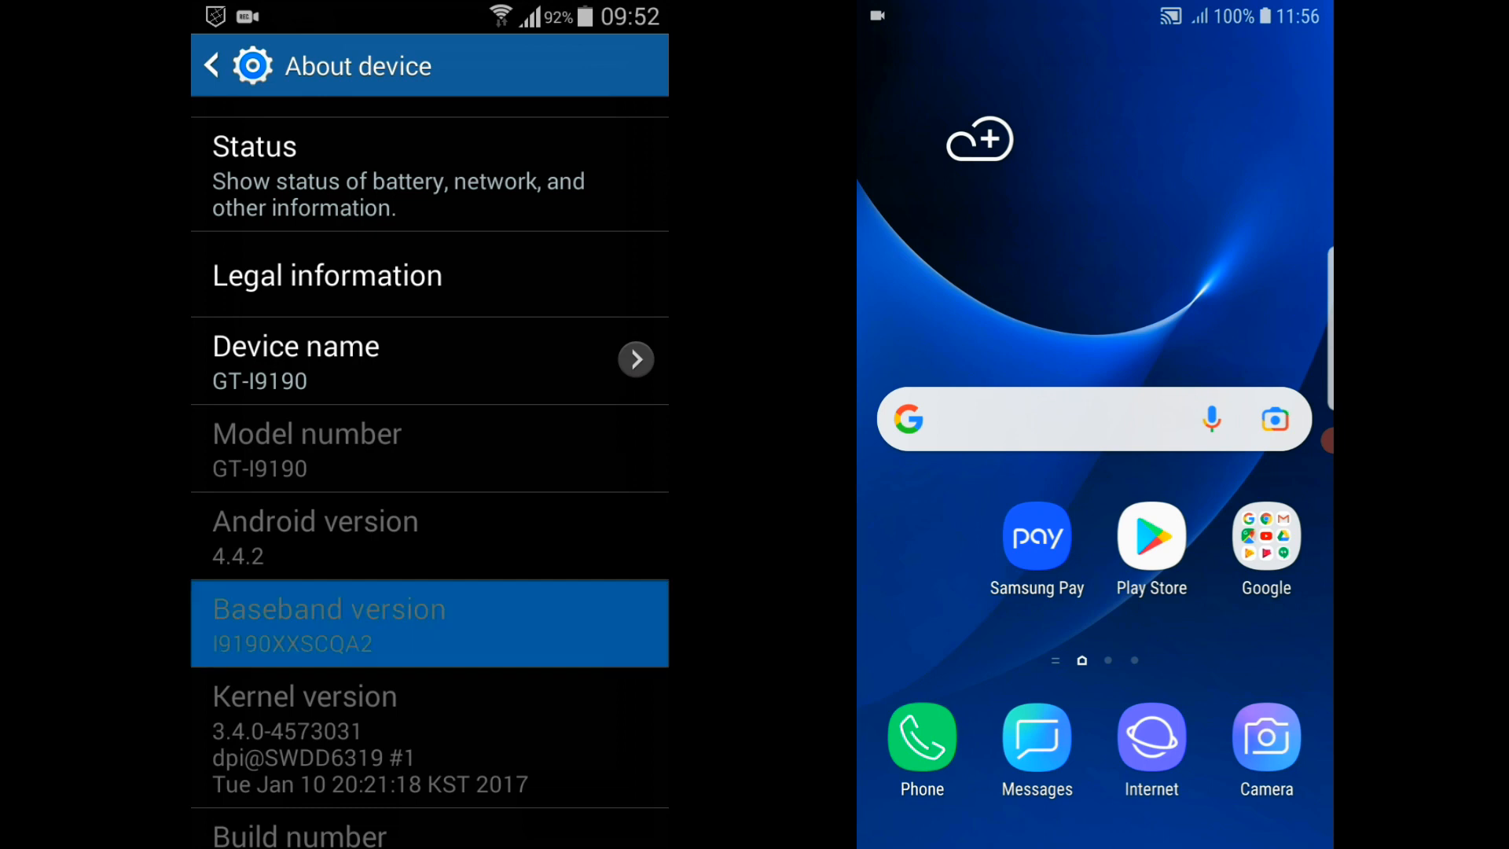
{"action": "scroll", "scroll_direction": "down", "scroll_amount": 3}
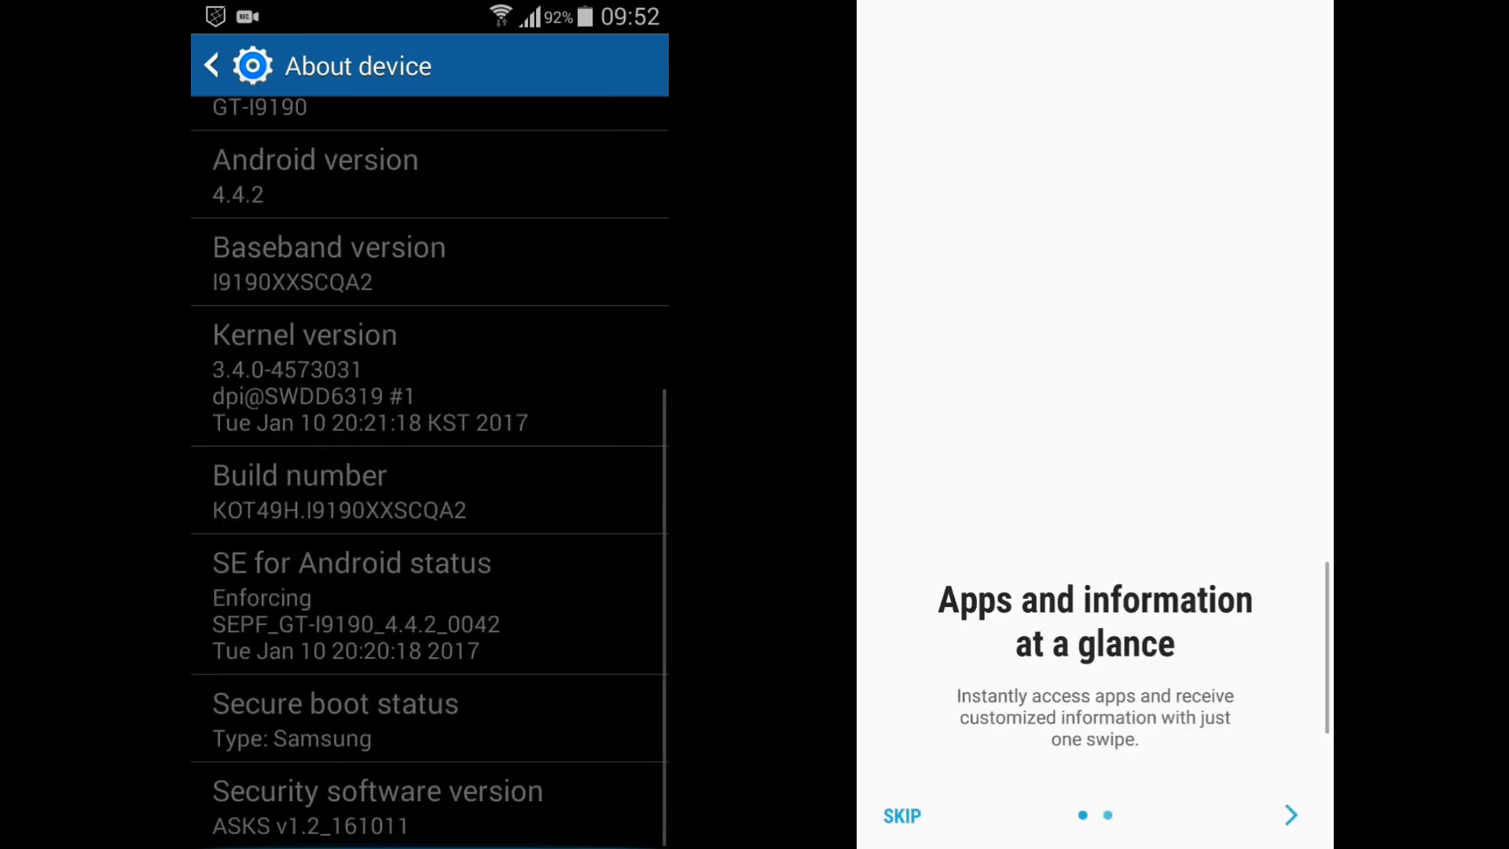